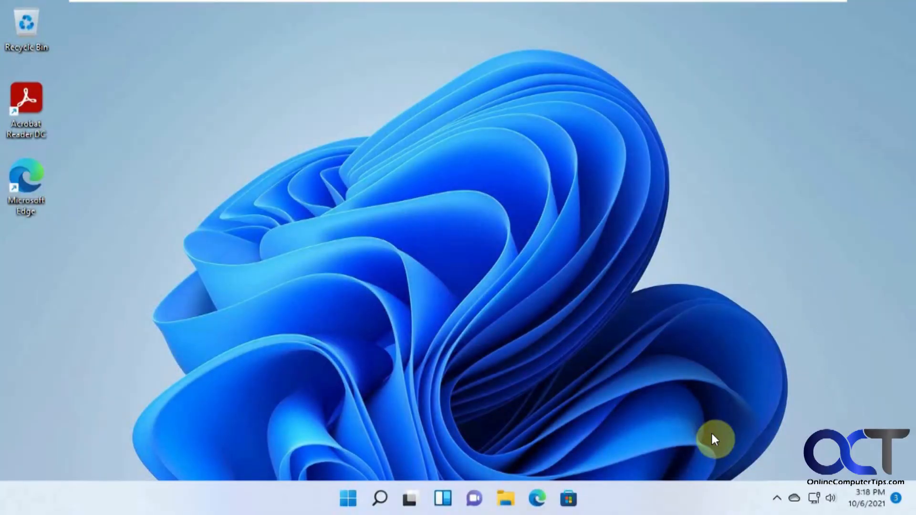
In Accounts > Sign-in options, turn off the Windows Hello-only sign-in toggle for Microsoft accounts
{"action": "left_click", "coordinate": [347, 498]}
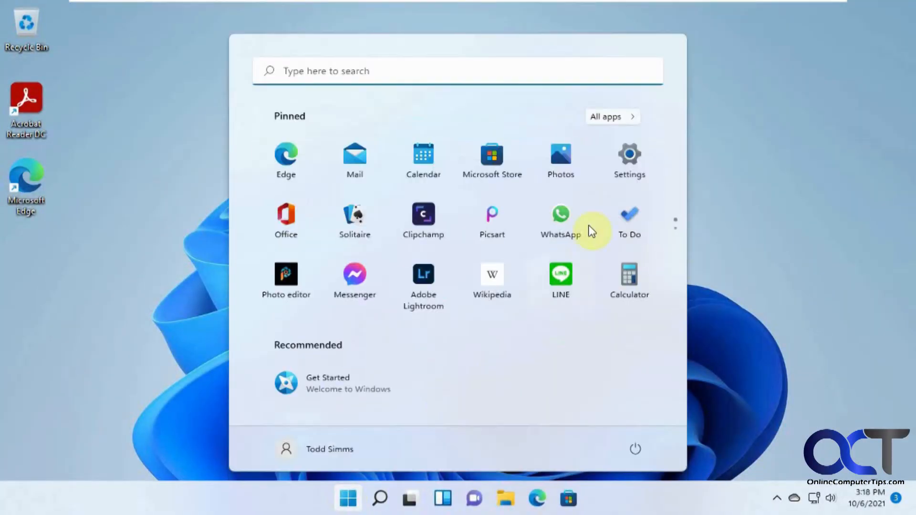
{"action": "left_click", "coordinate": [629, 158]}
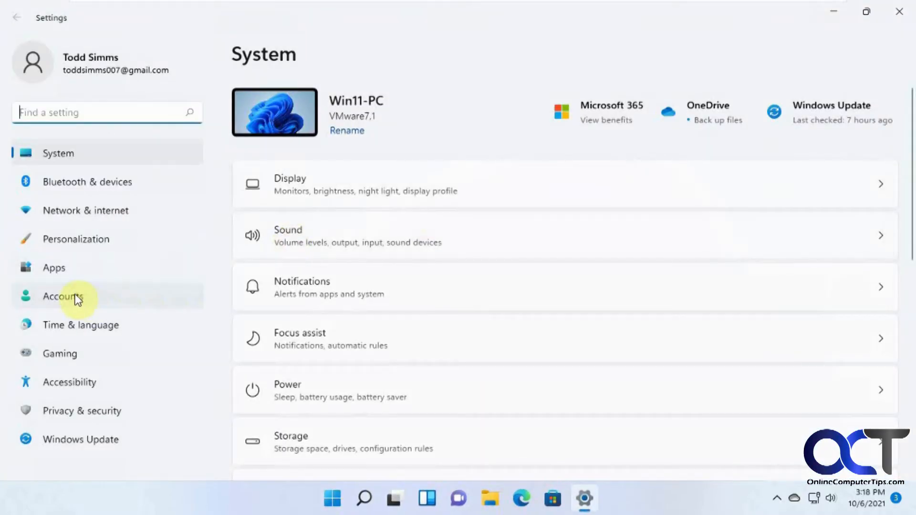
{"action": "left_click", "coordinate": [63, 296]}
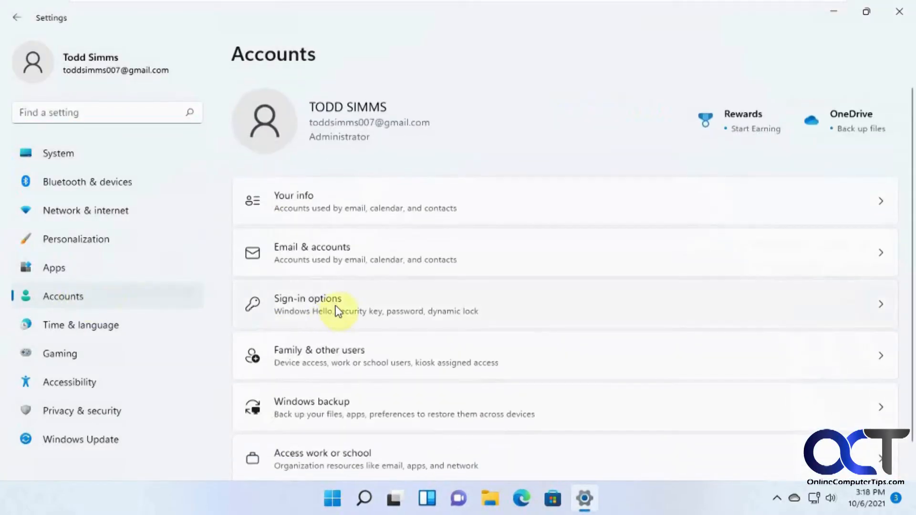
{"action": "left_click", "coordinate": [308, 304]}
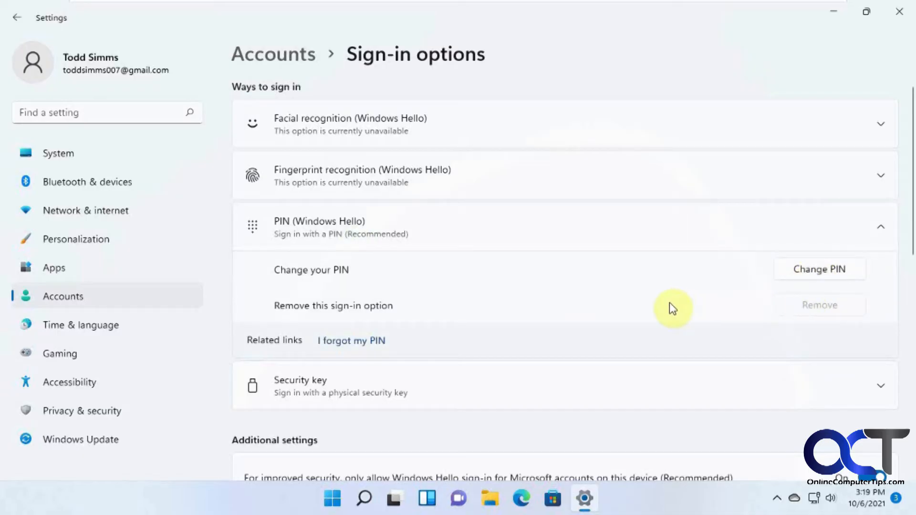
{"action": "scroll", "scroll_direction": "down", "scroll_amount": 3}
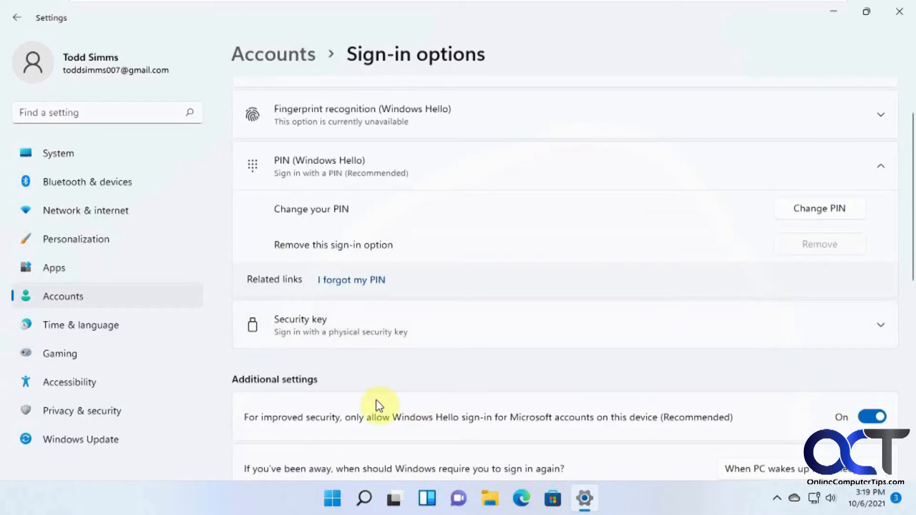
{"action": "mouse_move", "coordinate": [315, 421]}
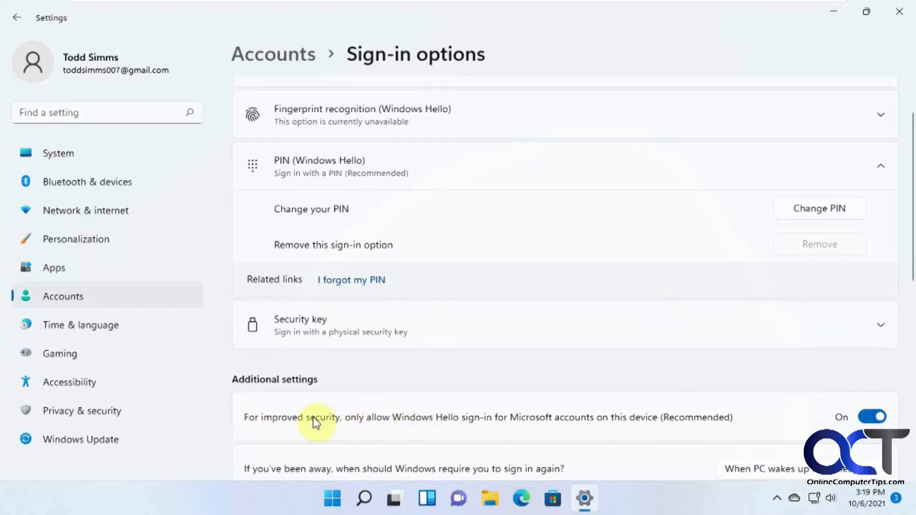
{"action": "mouse_move", "coordinate": [448, 427]}
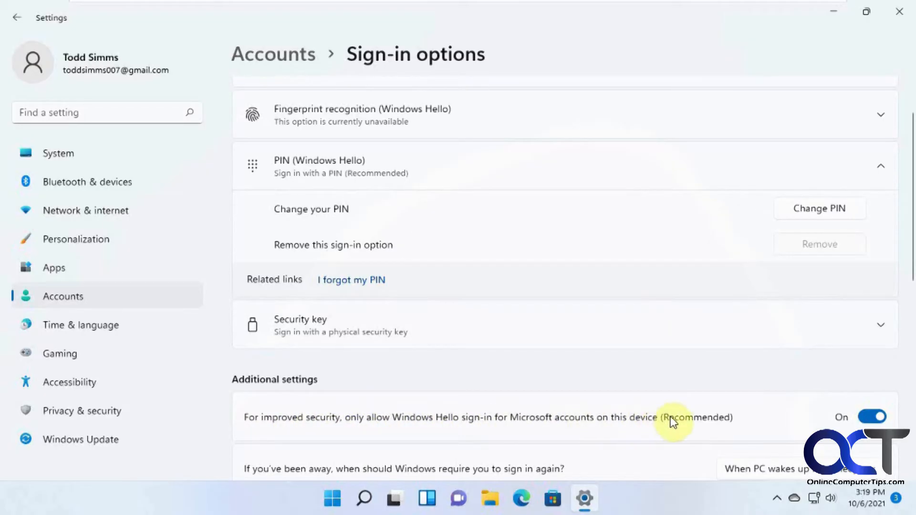
{"action": "mouse_move", "coordinate": [617, 423]}
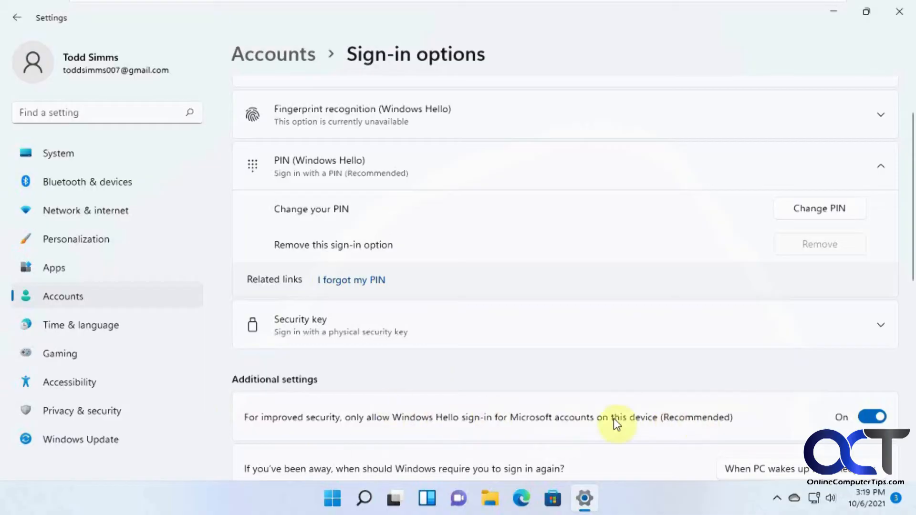
{"action": "mouse_move", "coordinate": [602, 419]}
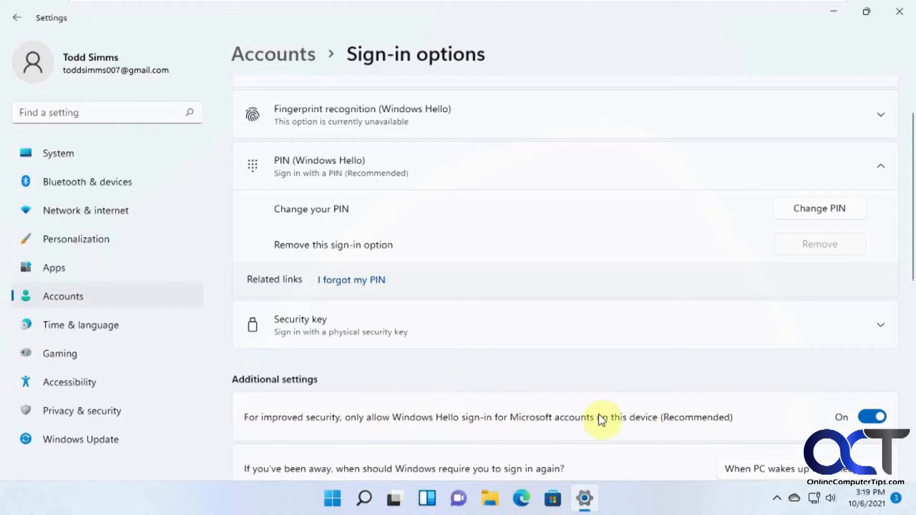
{"action": "left_click", "coordinate": [867, 417]}
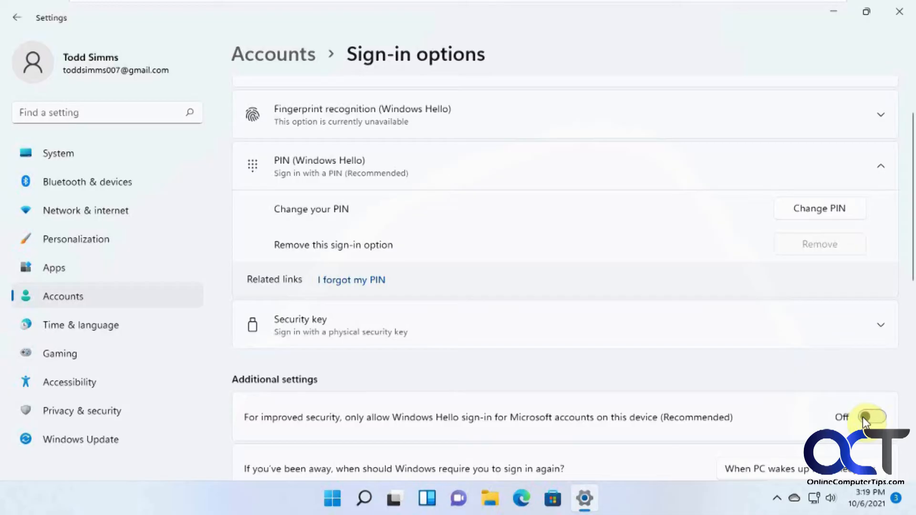
{"action": "left_click", "coordinate": [53, 268]}
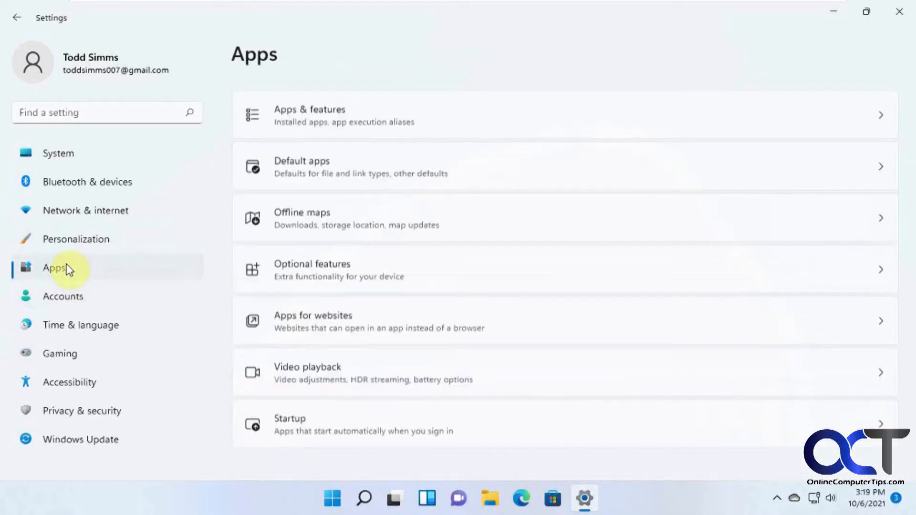
Remove the Windows Hello PIN, confirming the removal and verifying with the account password
{"action": "left_click", "coordinate": [63, 297]}
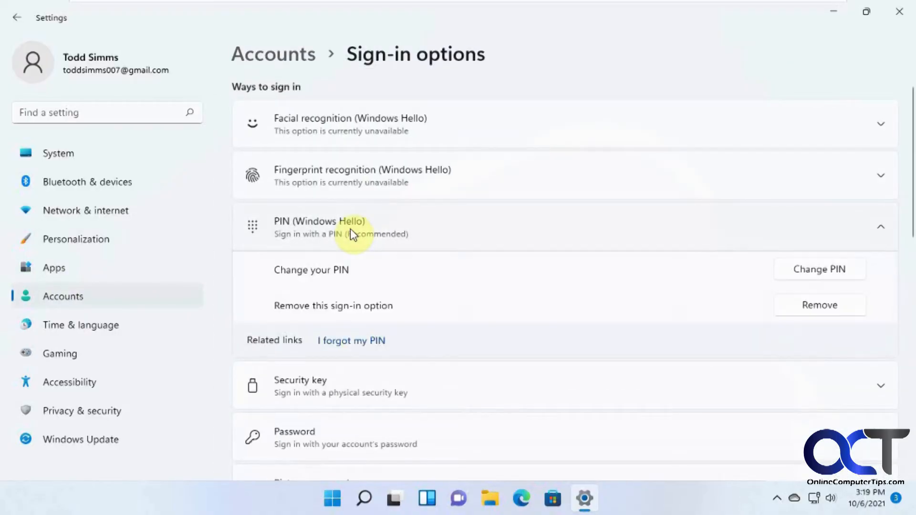
{"action": "left_click", "coordinate": [819, 305]}
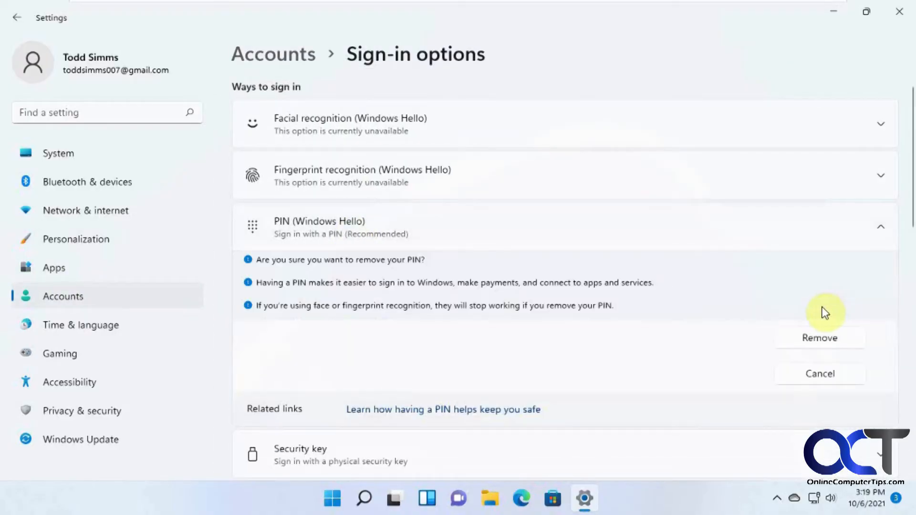
{"action": "mouse_move", "coordinate": [491, 303]}
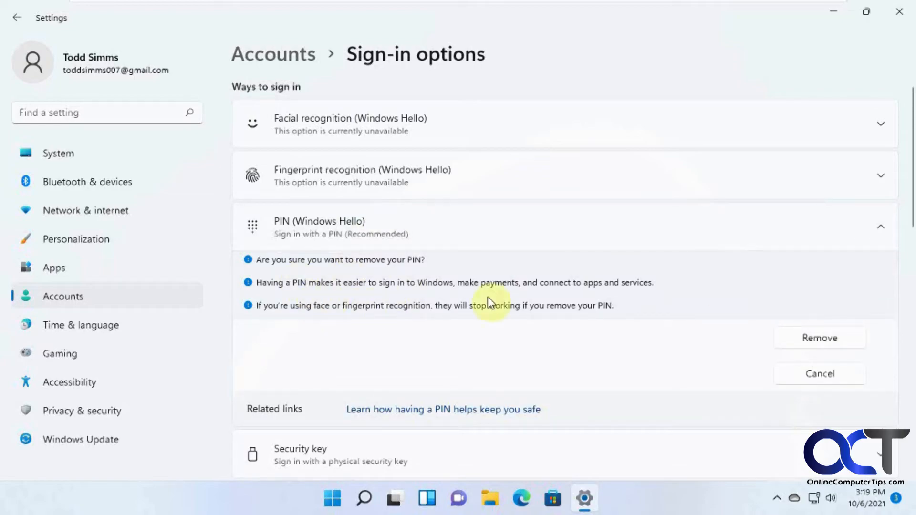
{"action": "left_click", "coordinate": [819, 374]}
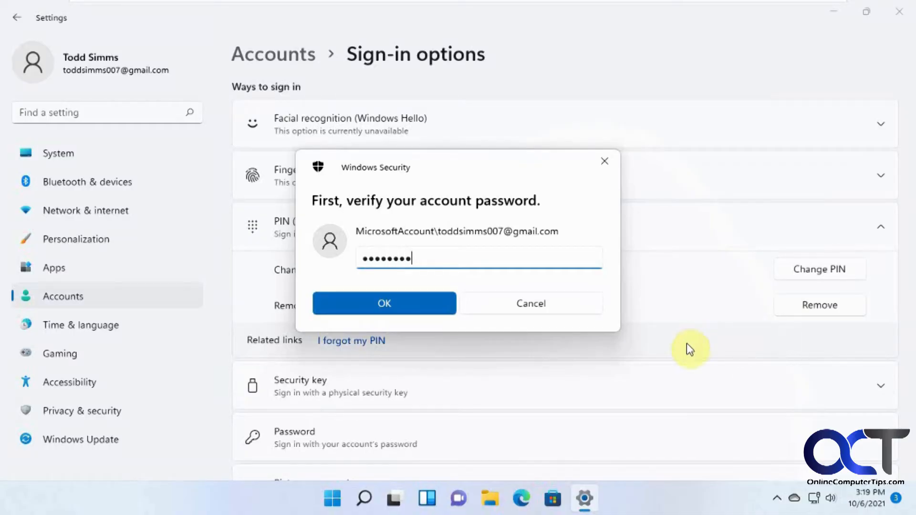
{"action": "left_click", "coordinate": [384, 303]}
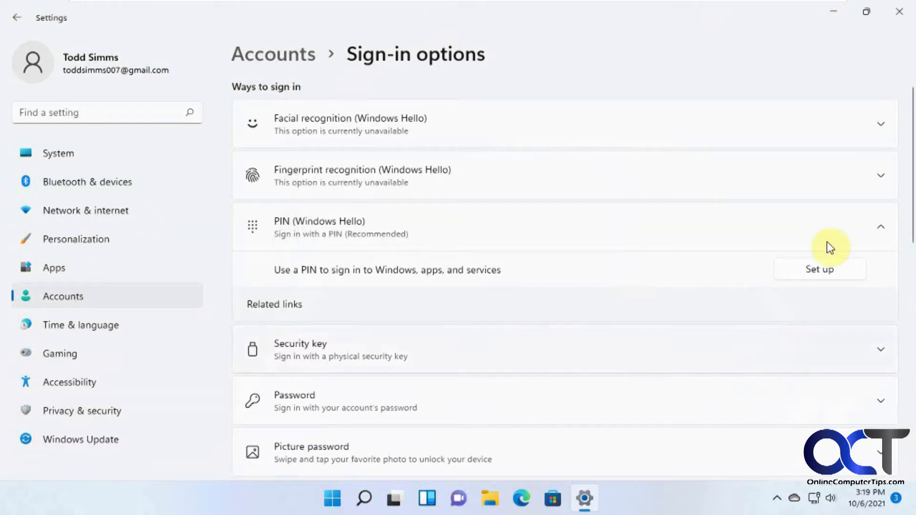
{"action": "left_click", "coordinate": [331, 499]}
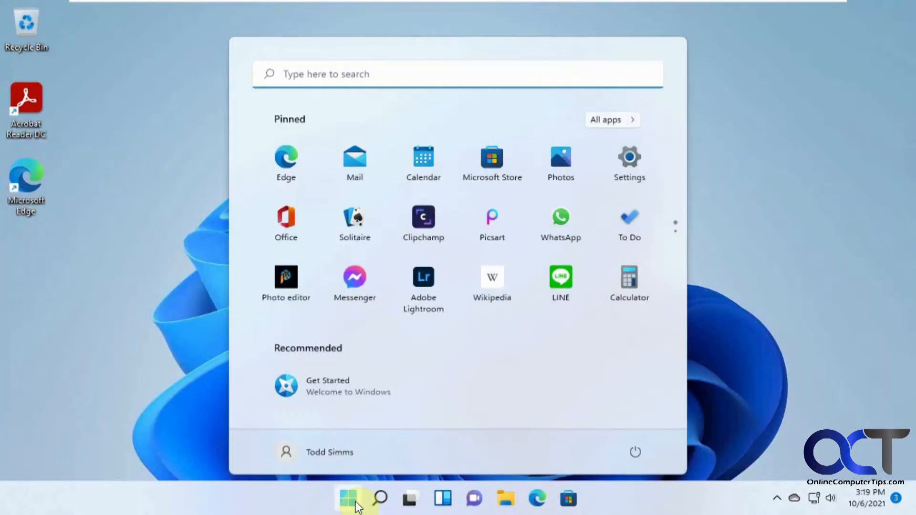
Sign out from the Start menu account options and sign back in with the password
{"action": "left_click", "coordinate": [328, 452]}
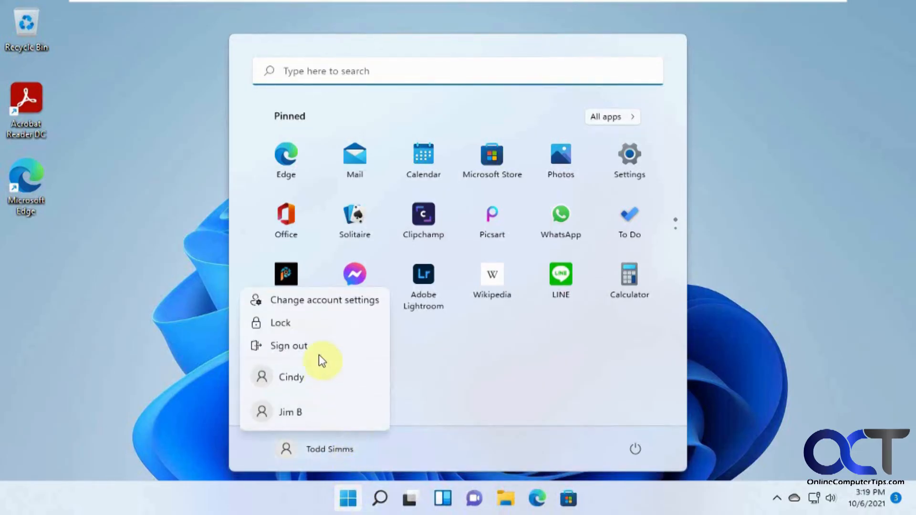
{"action": "left_click", "coordinate": [289, 345]}
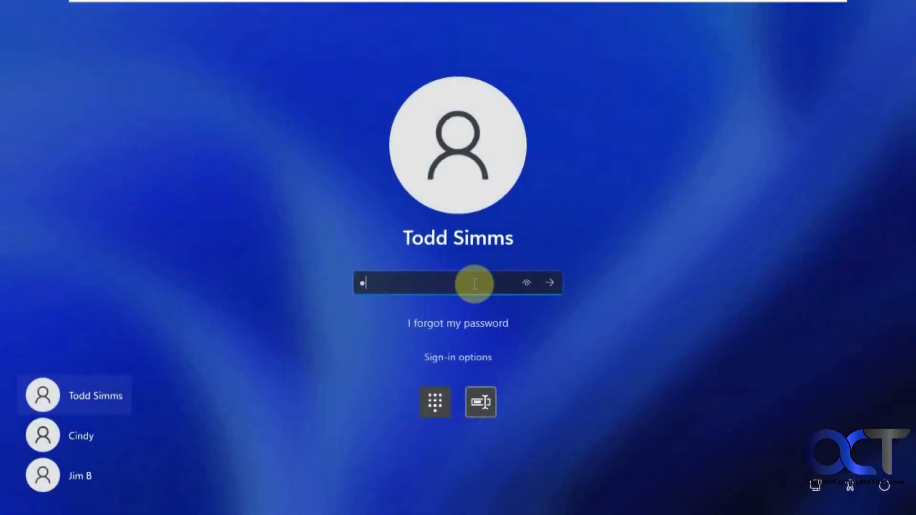
{"action": "type", "text": "password"}
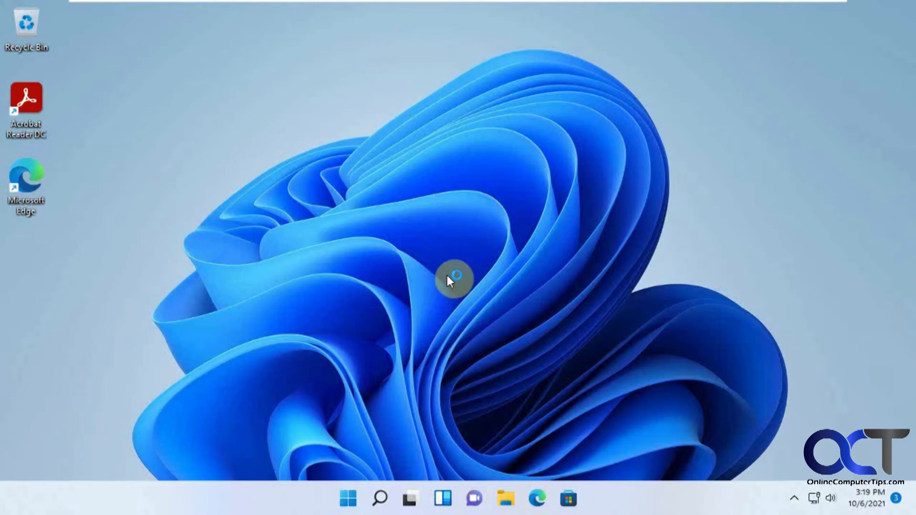
Switch to the Cindy account from the Start menu account options
{"action": "left_click", "coordinate": [347, 498]}
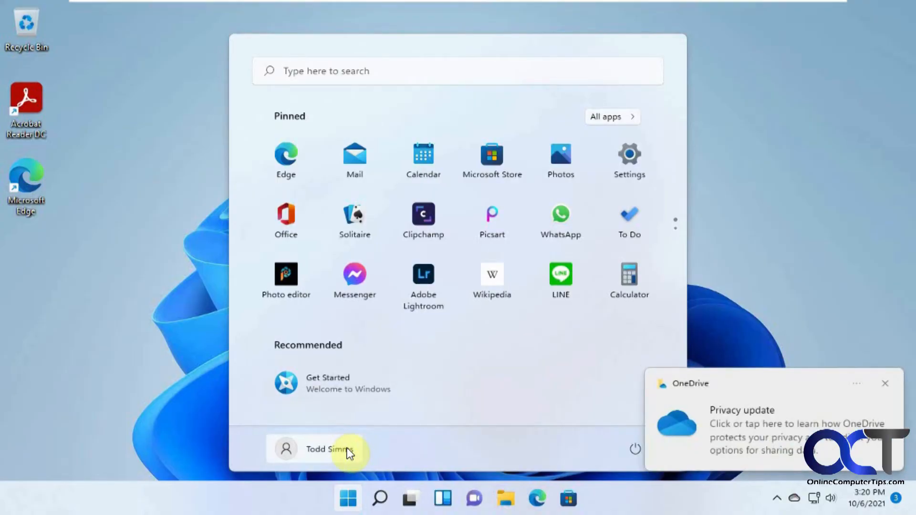
{"action": "left_click", "coordinate": [318, 449]}
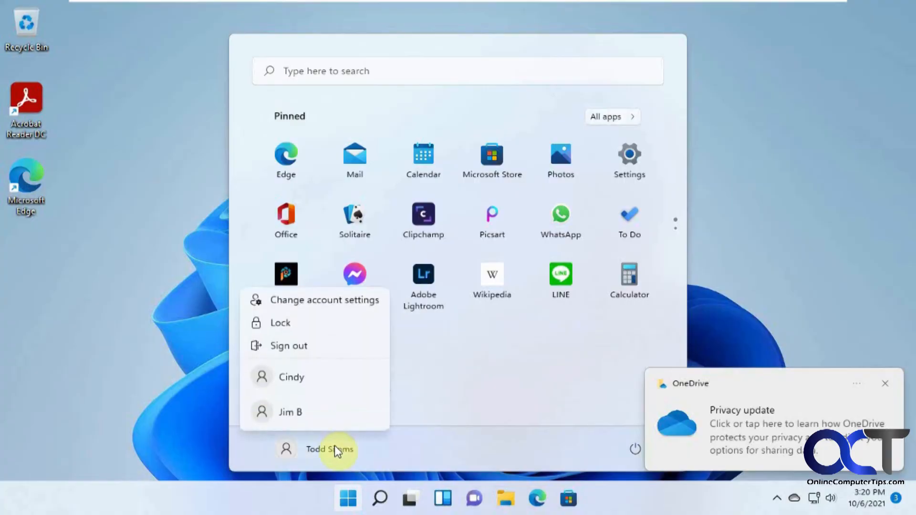
{"action": "left_click", "coordinate": [288, 346]}
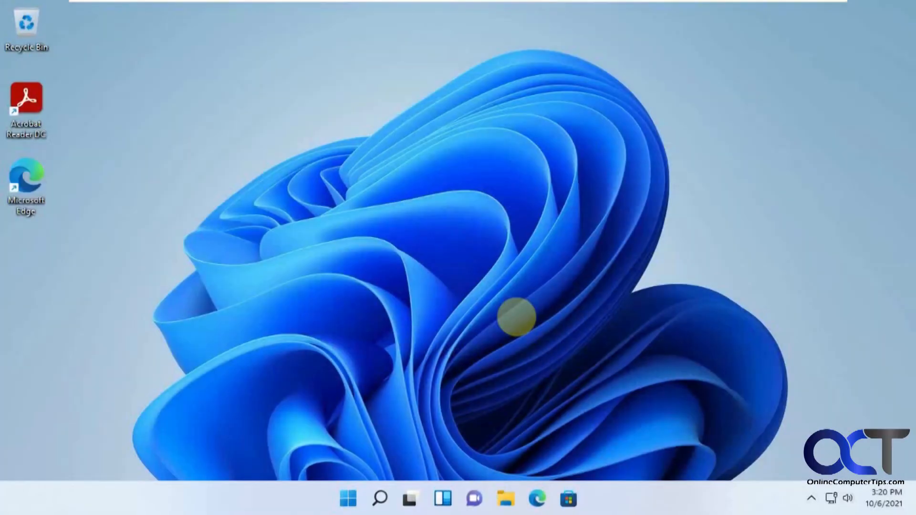
In Sign-in options, expand PIN and toggle Windows Hello-only sign-in on, then back off
{"action": "left_click", "coordinate": [347, 498]}
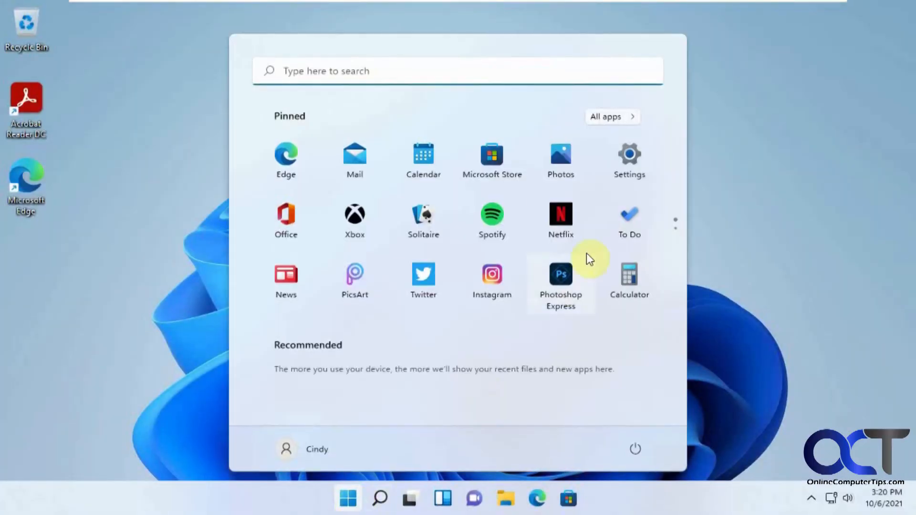
{"action": "left_click", "coordinate": [630, 155]}
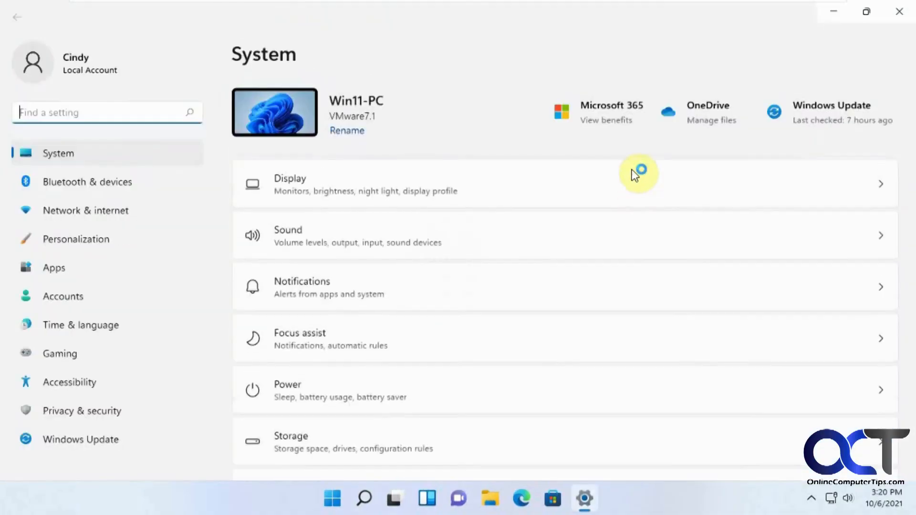
{"action": "left_click", "coordinate": [63, 296]}
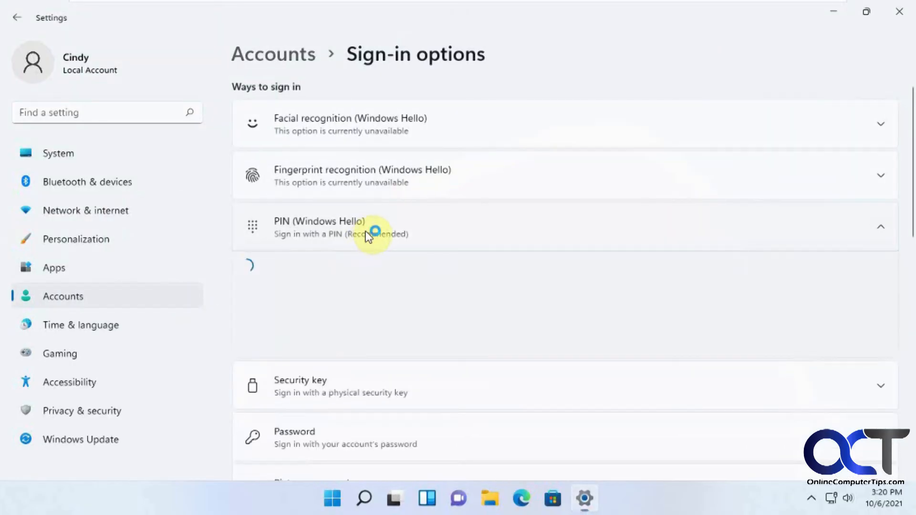
{"action": "left_click", "coordinate": [374, 228]}
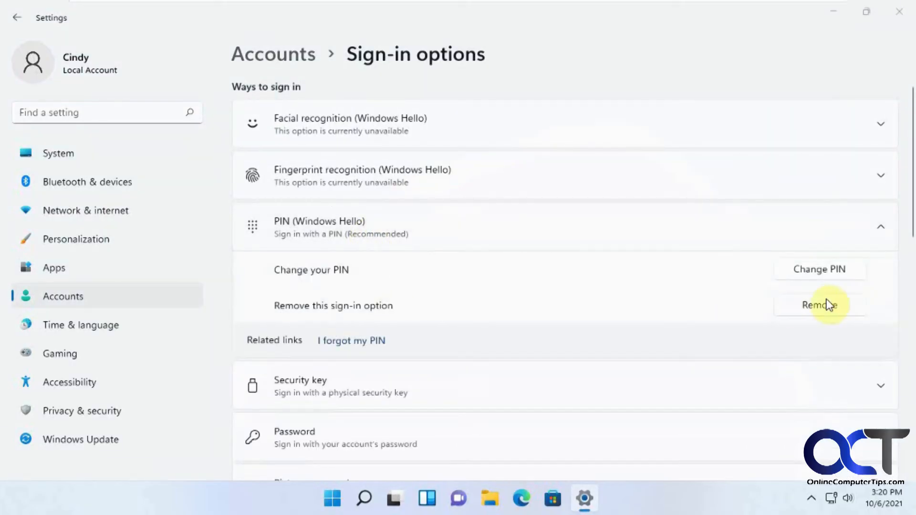
{"action": "scroll", "scroll_direction": "down", "scroll_amount": 3}
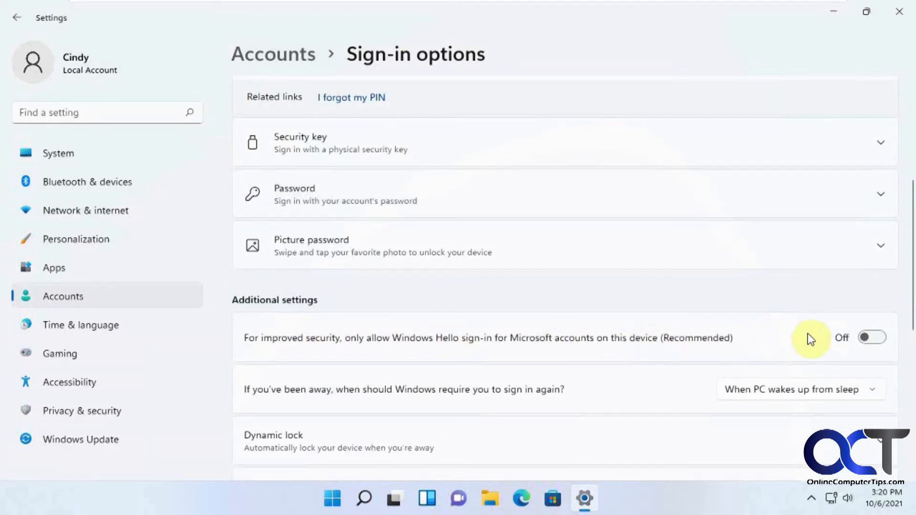
{"action": "mouse_move", "coordinate": [693, 343]}
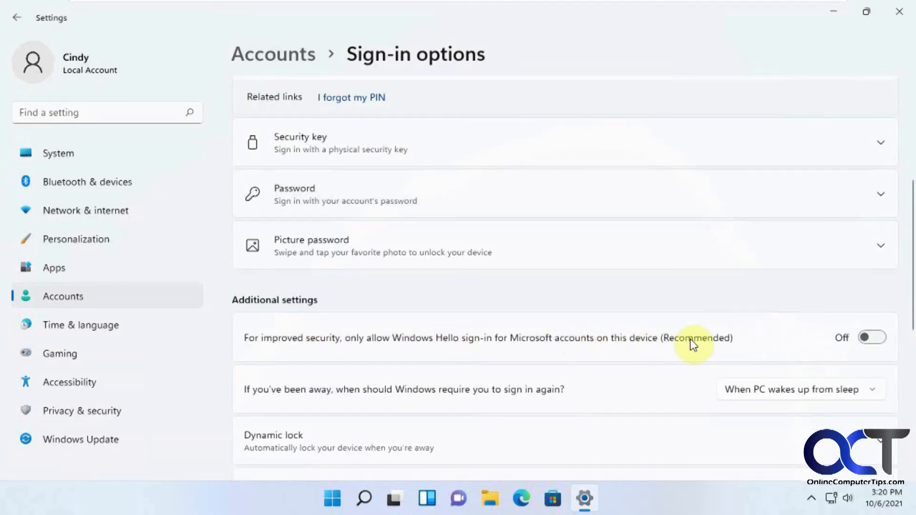
{"action": "mouse_move", "coordinate": [732, 345]}
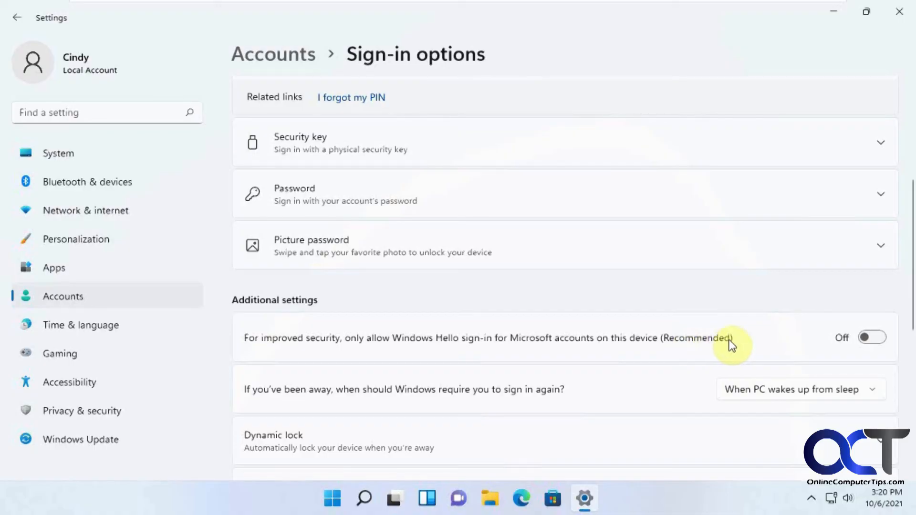
{"action": "left_click", "coordinate": [872, 338]}
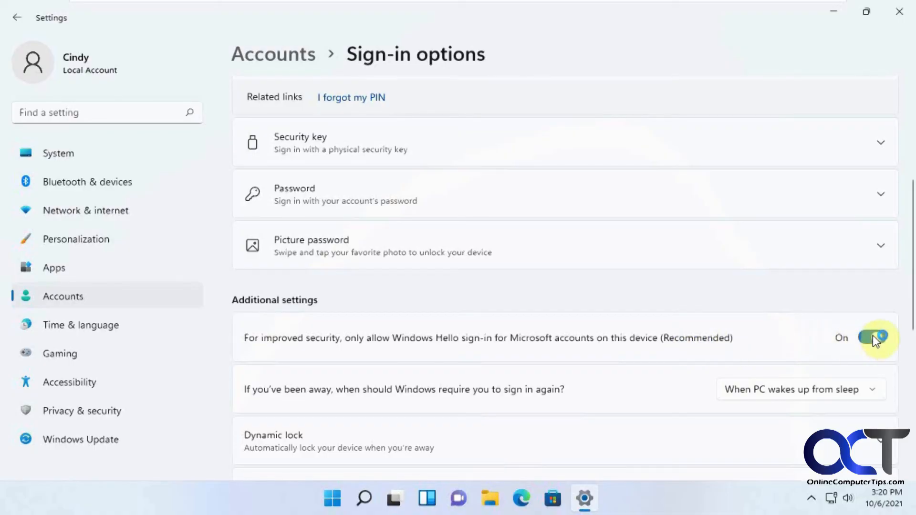
{"action": "left_click", "coordinate": [872, 338]}
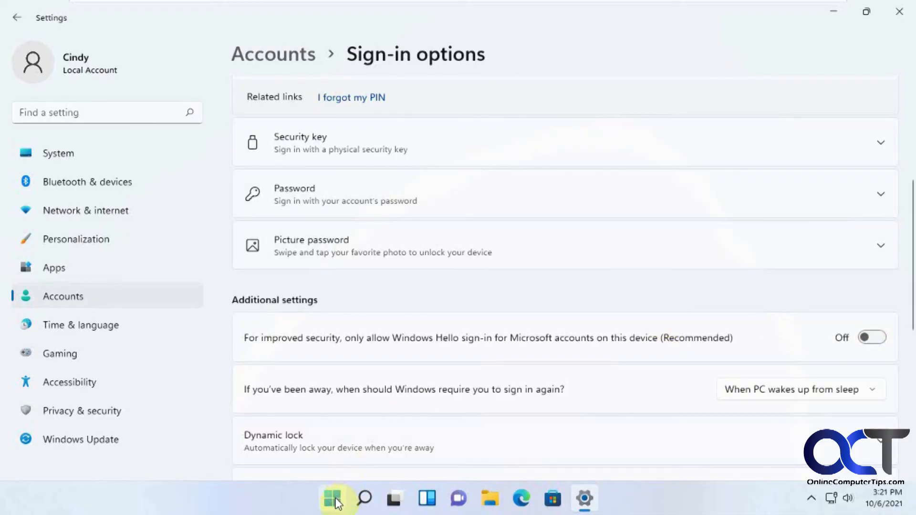
Open Group Policy Editor via search and navigate to Administrative Templates > System > Logon
{"action": "left_click", "coordinate": [364, 498]}
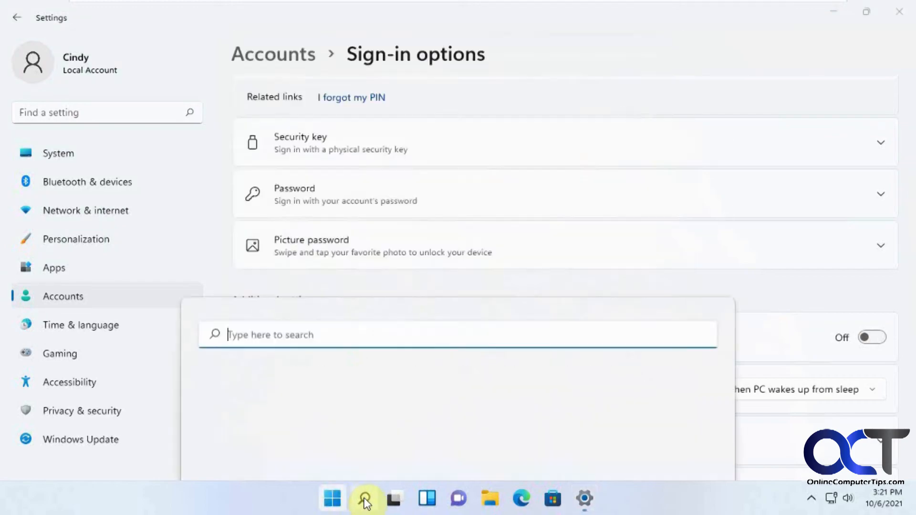
{"action": "type", "text": "gp"}
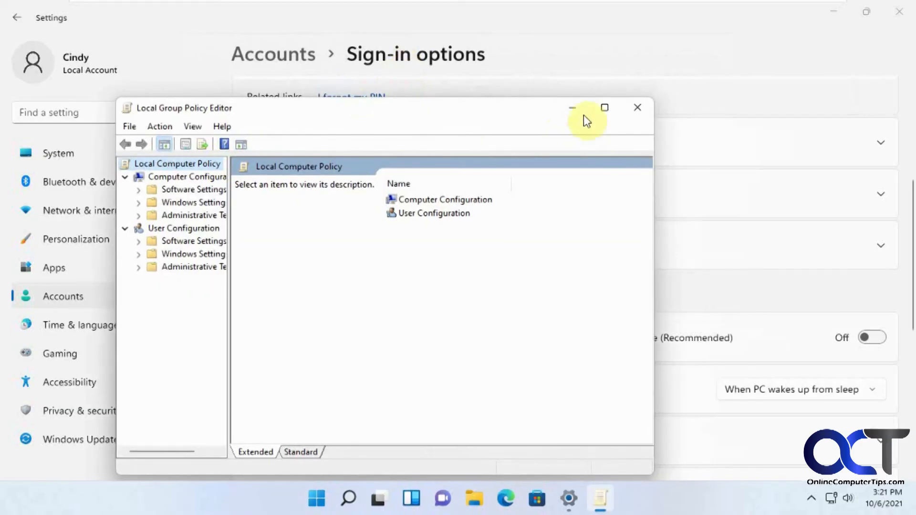
{"action": "left_click", "coordinate": [604, 107]}
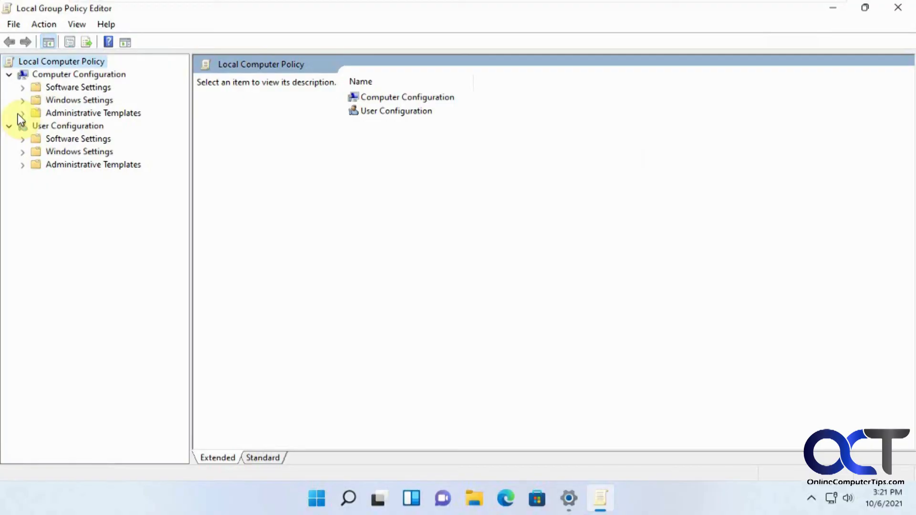
{"action": "left_click", "coordinate": [21, 113]}
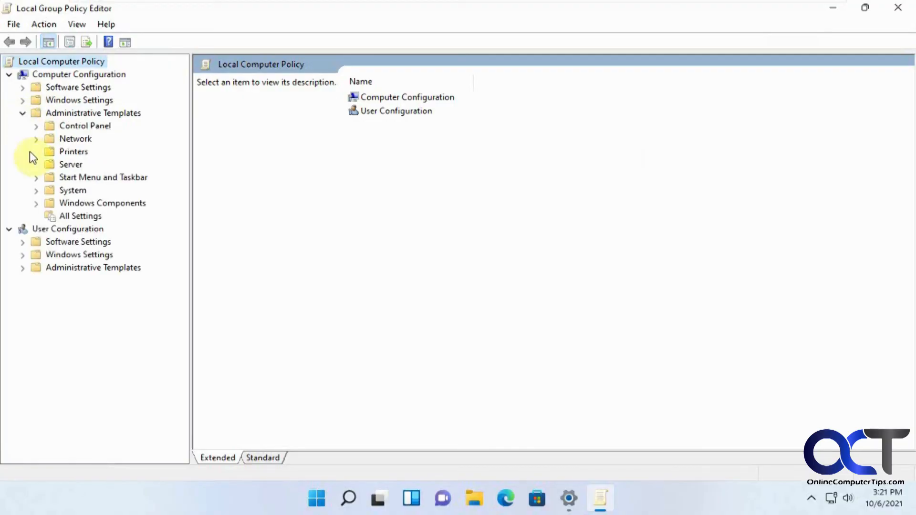
{"action": "scroll", "scroll_direction": "down", "scroll_amount": 3}
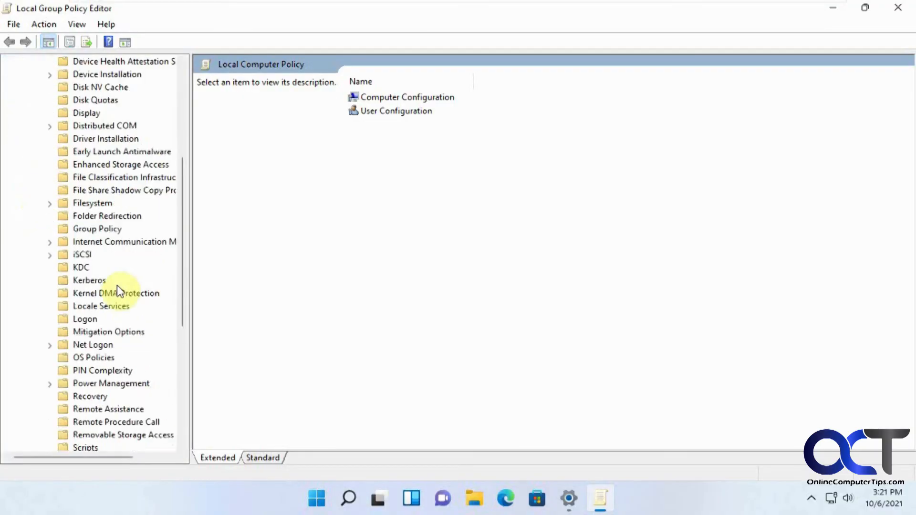
{"action": "mouse_move", "coordinate": [90, 321]}
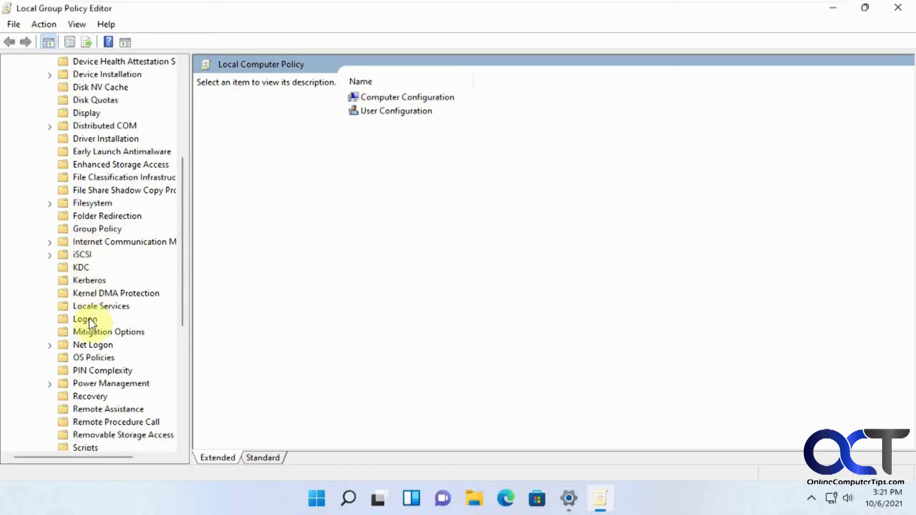
{"action": "left_click", "coordinate": [85, 318]}
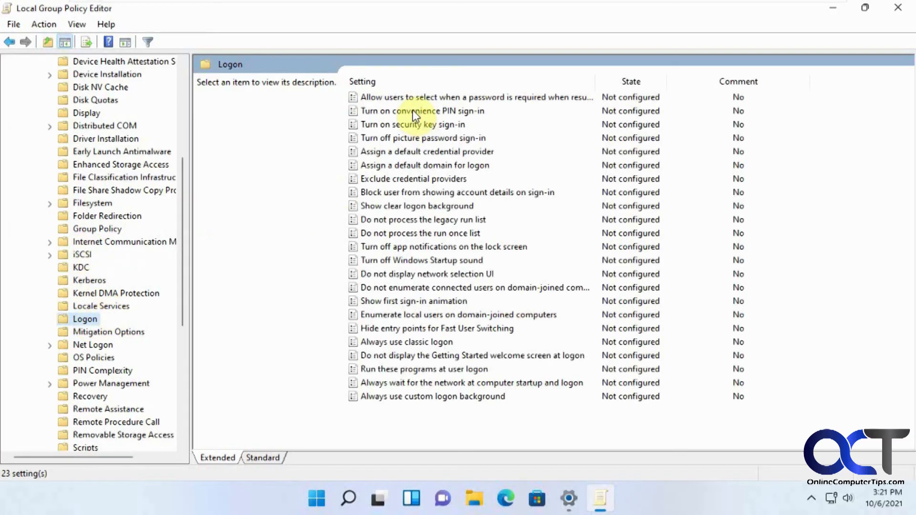
Set the 'Turn on convenience PIN sign-in' policy to Disabled and close its window
{"action": "left_click", "coordinate": [422, 111]}
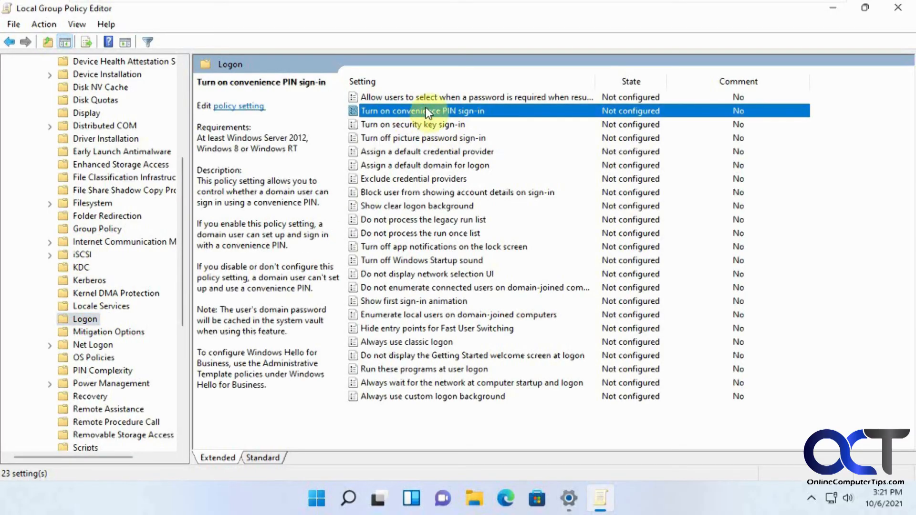
{"action": "double_click", "coordinate": [413, 111]}
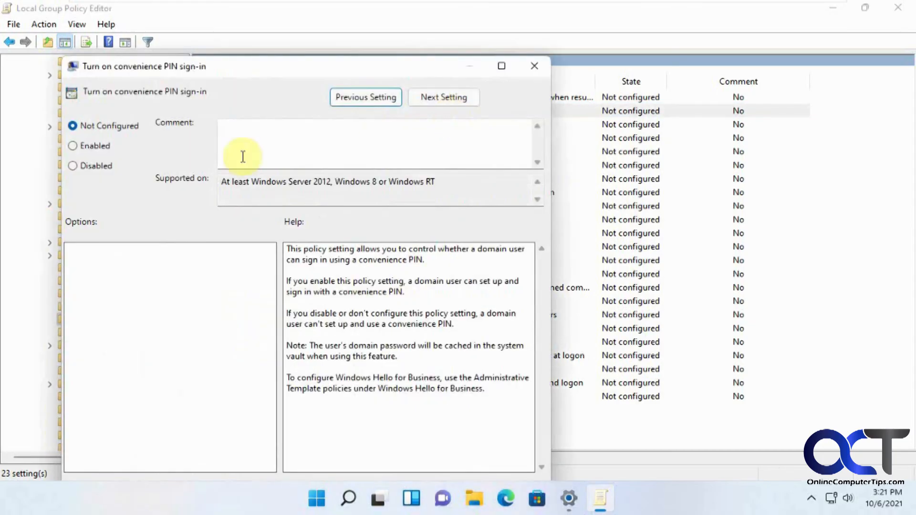
{"action": "left_click", "coordinate": [72, 165]}
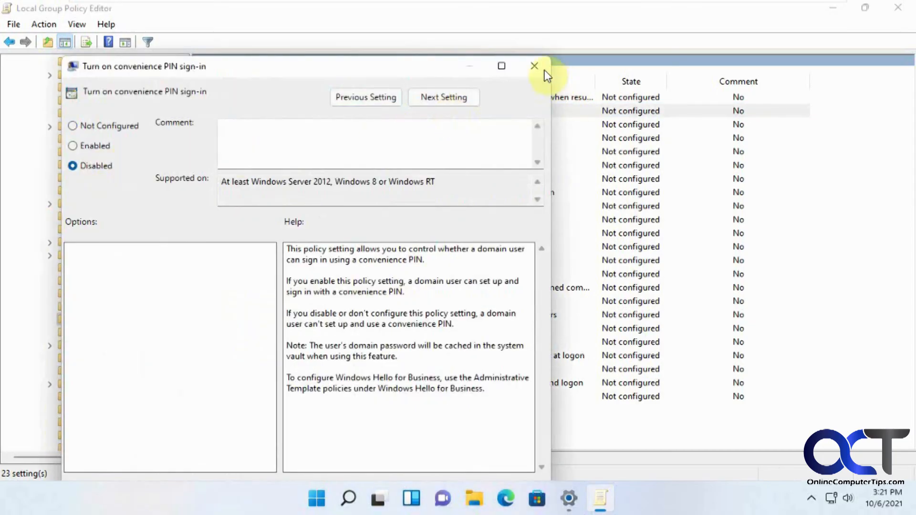
{"action": "left_click", "coordinate": [533, 66]}
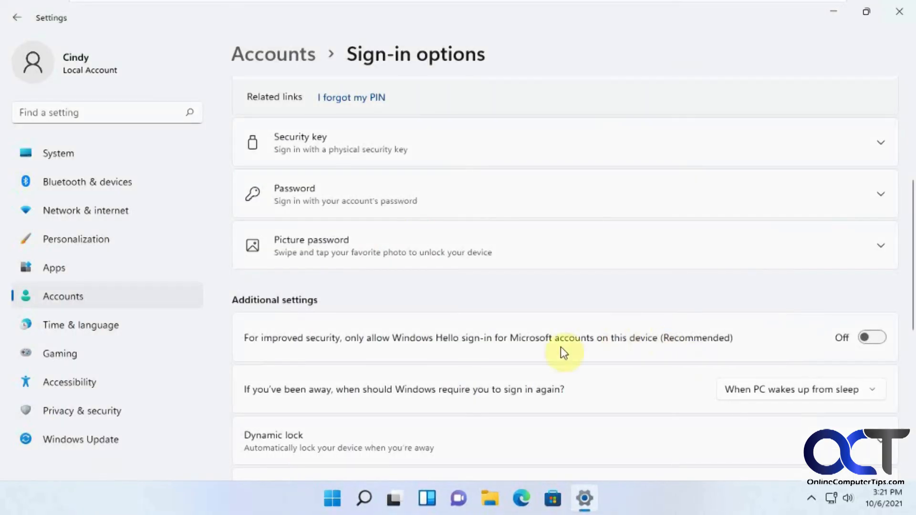
{"action": "mouse_move", "coordinate": [592, 348]}
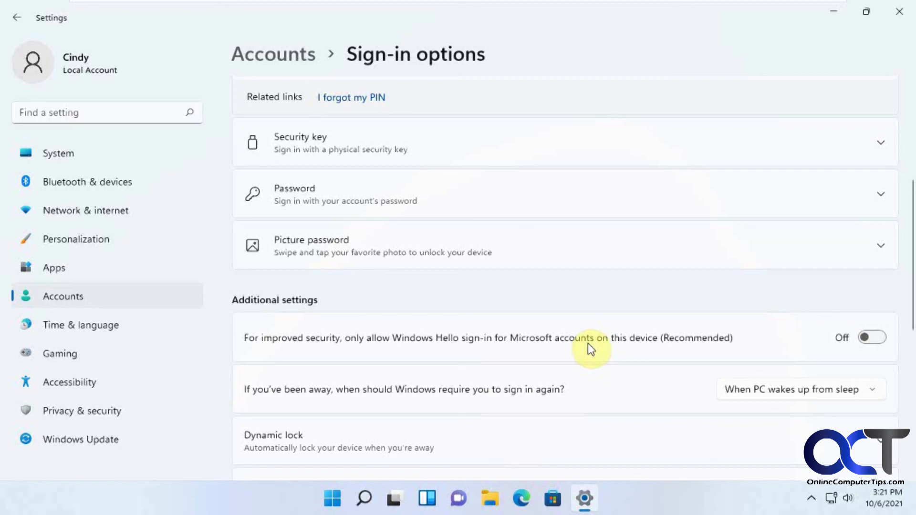
{"action": "mouse_move", "coordinate": [107, 303]}
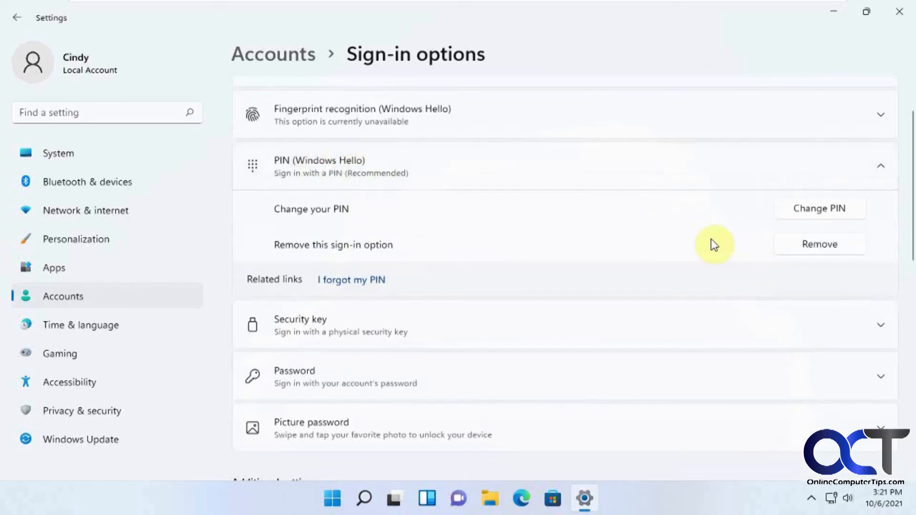
{"action": "scroll", "scroll_direction": "down", "scroll_amount": 3}
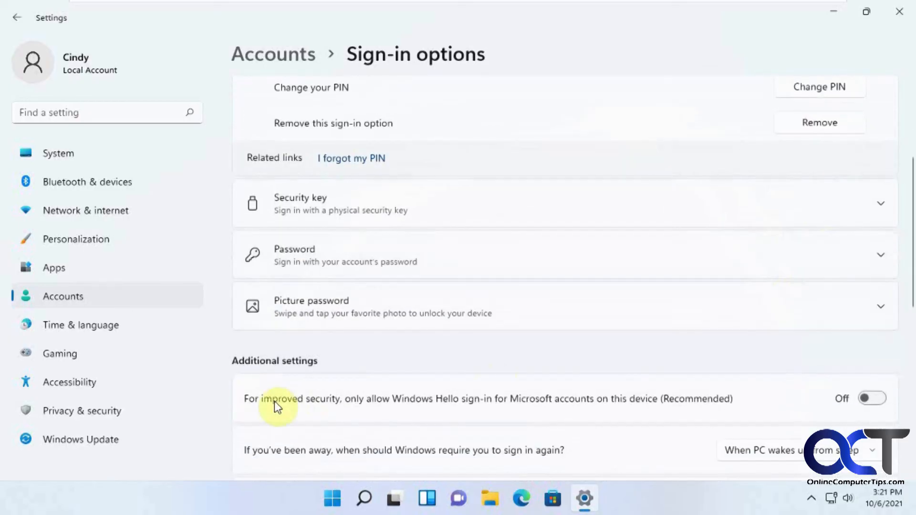
{"action": "mouse_move", "coordinate": [791, 392]}
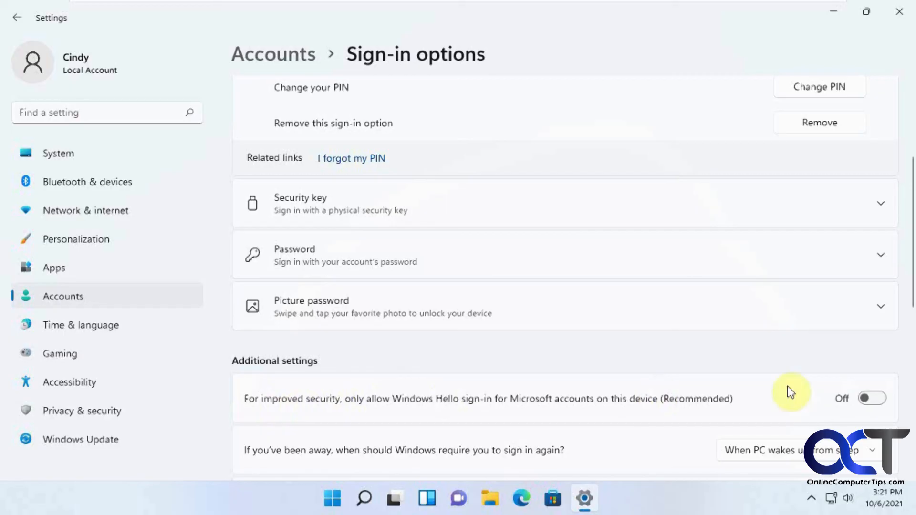
{"action": "mouse_move", "coordinate": [693, 373]}
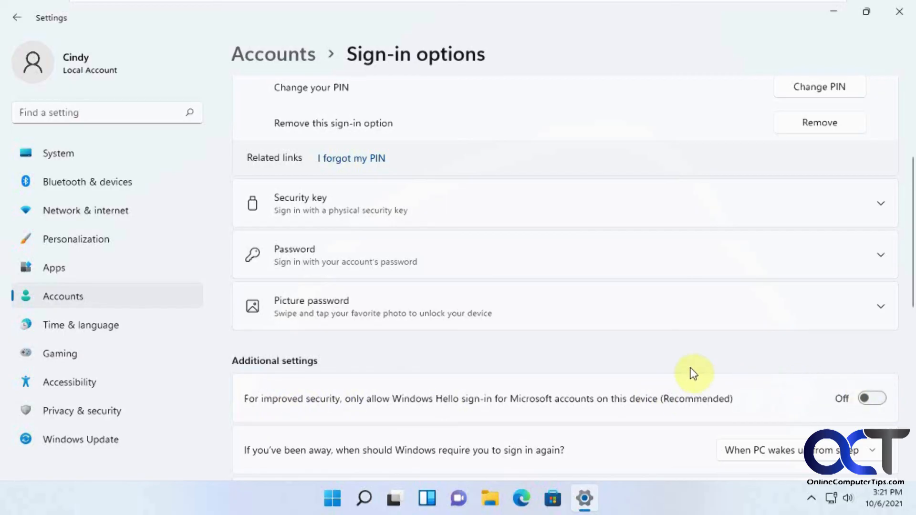